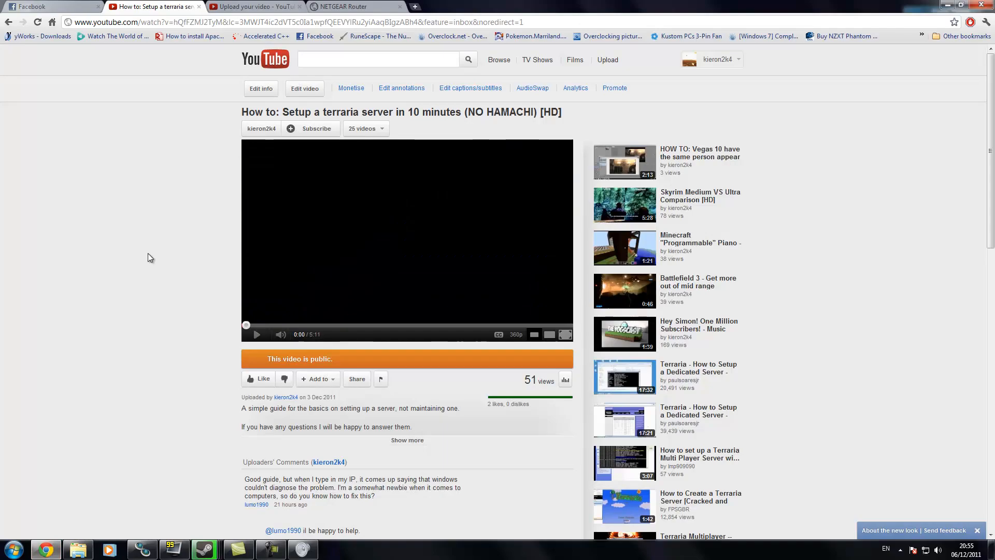
- Minimize the browser and close the Sound settings window to clear the desktop
scroll(down, 3)
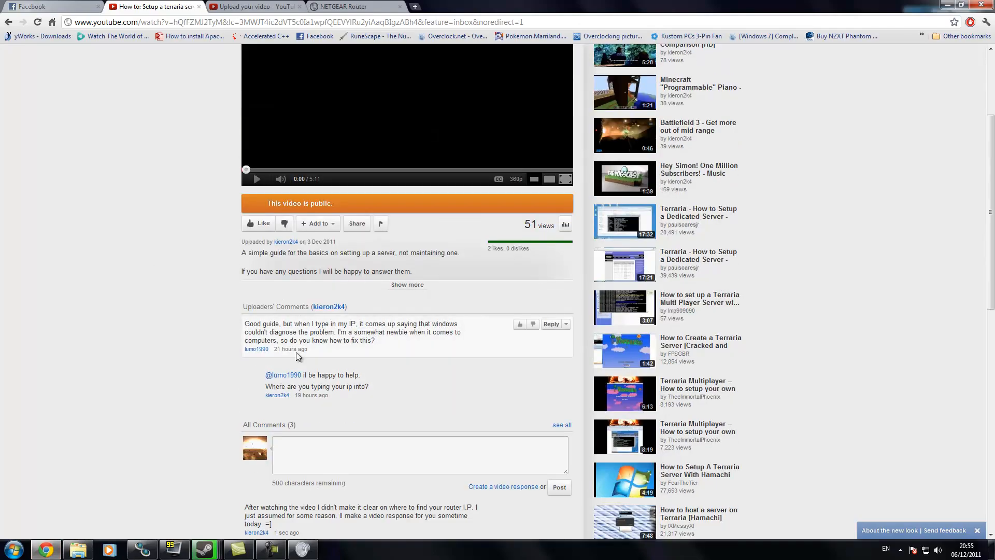
scroll(up, 3)
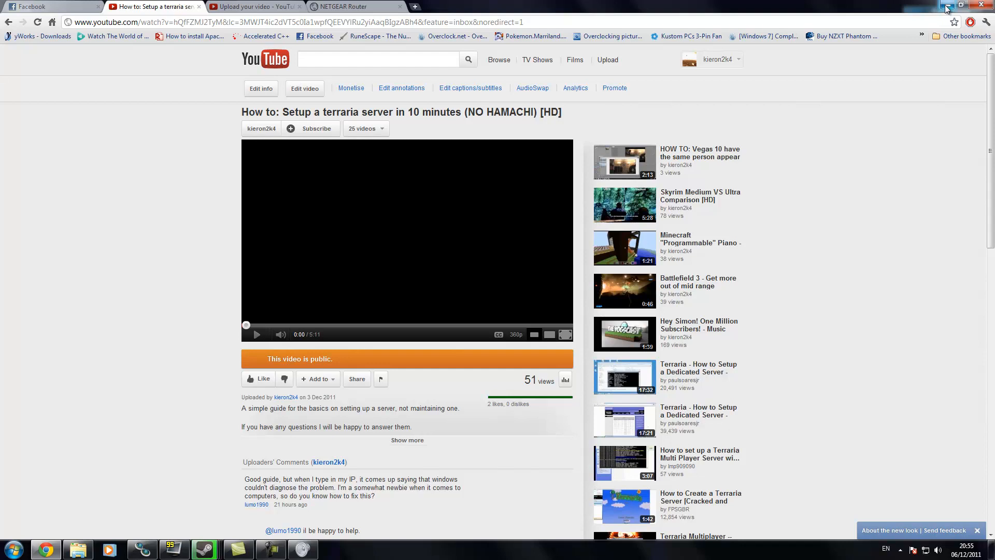
click(946, 6)
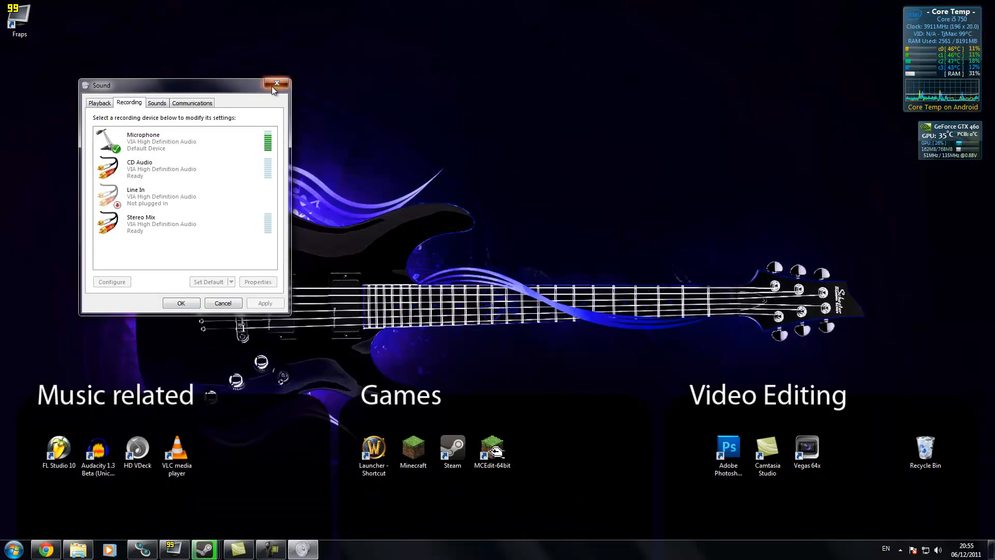
click(276, 82)
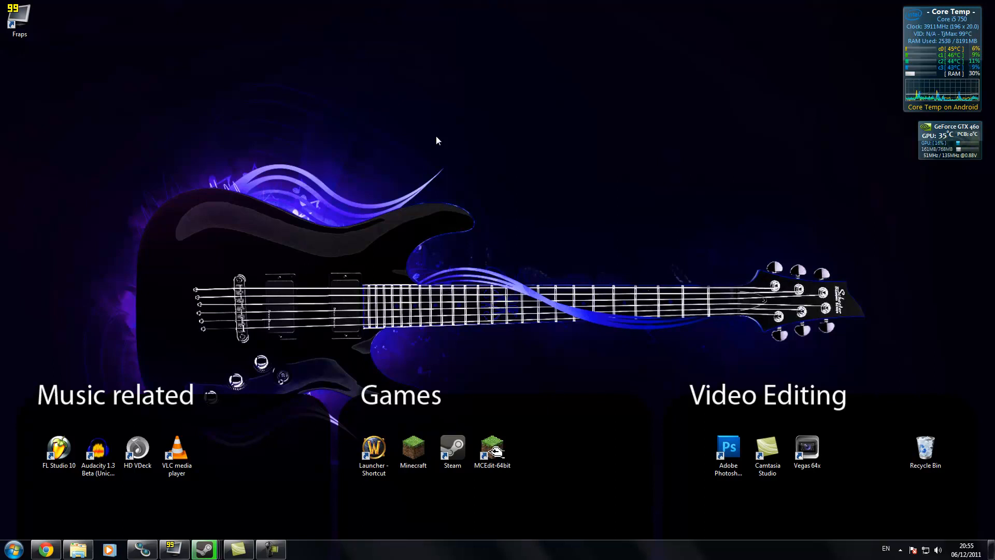
mouse_move(111, 359)
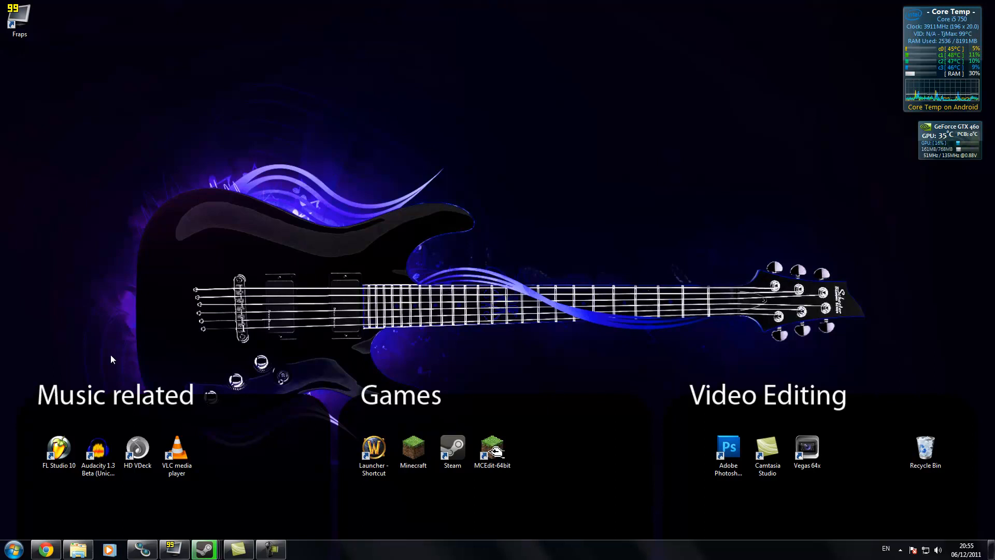
click(12, 549)
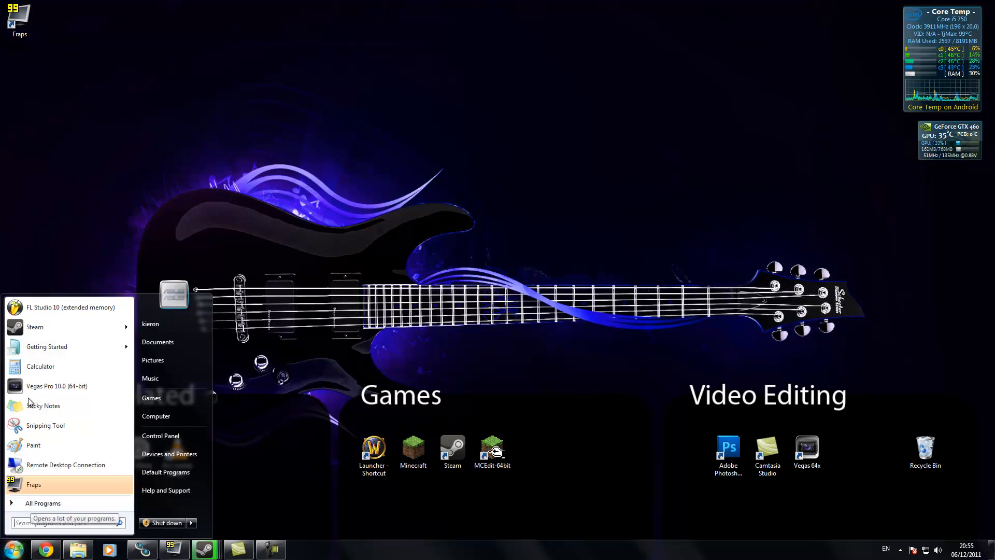
click(42, 503)
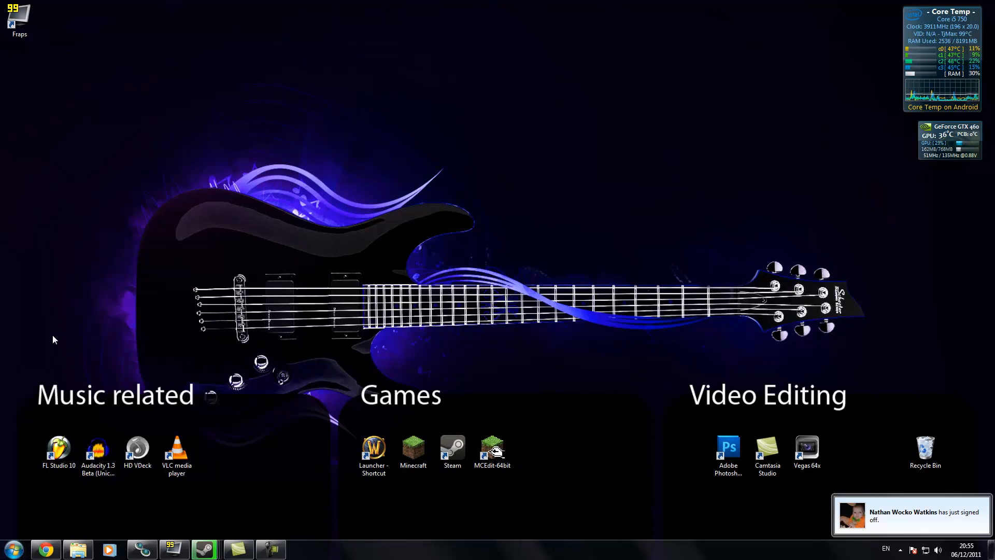
- Run ipconfig in an administrator Command Prompt to show the 192.168.0.1 gateway
click(303, 549)
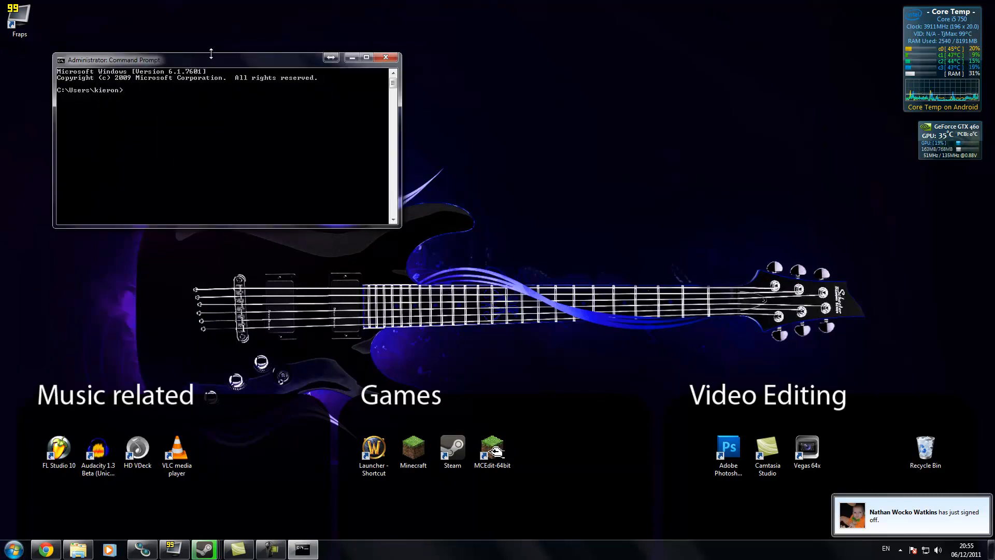
text(ipconfig)
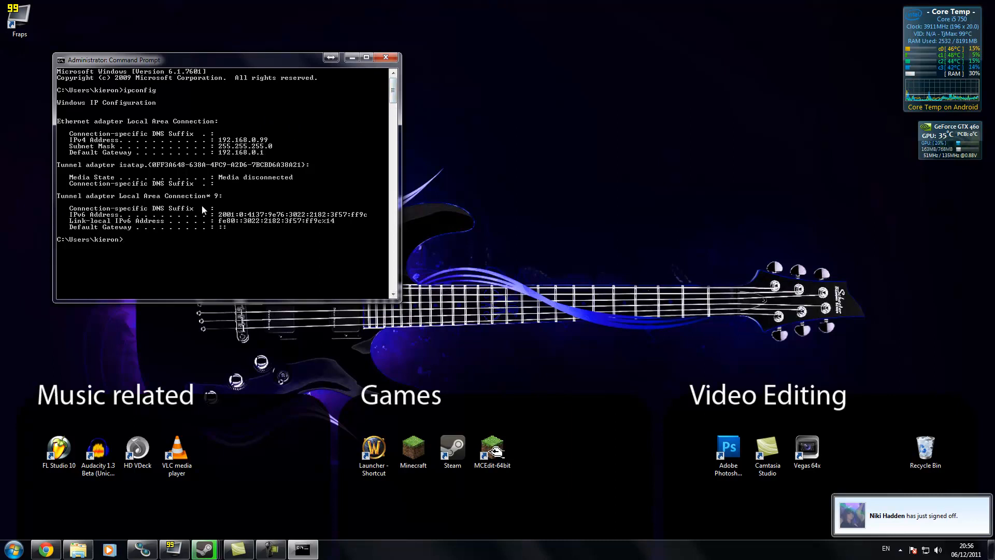
mouse_move(262, 203)
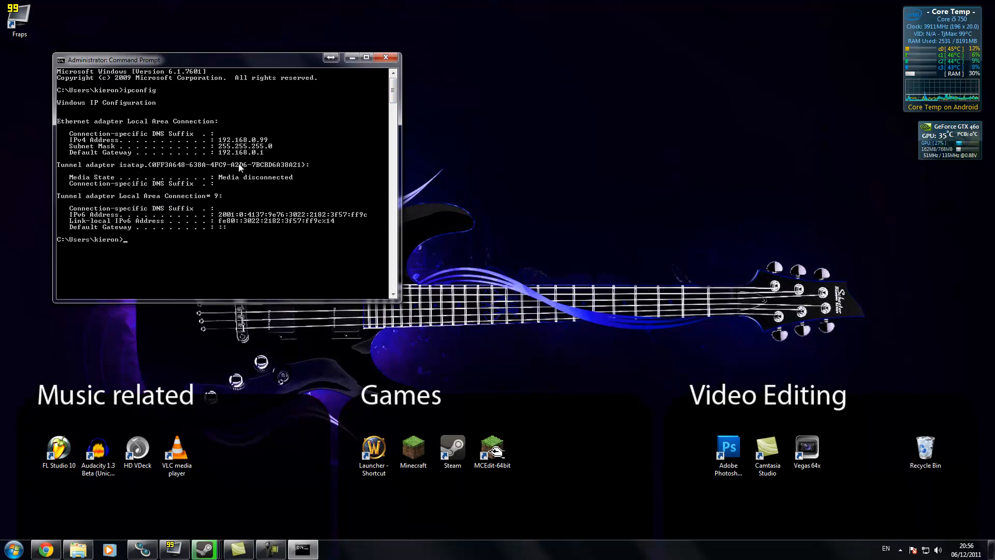
mouse_move(290, 162)
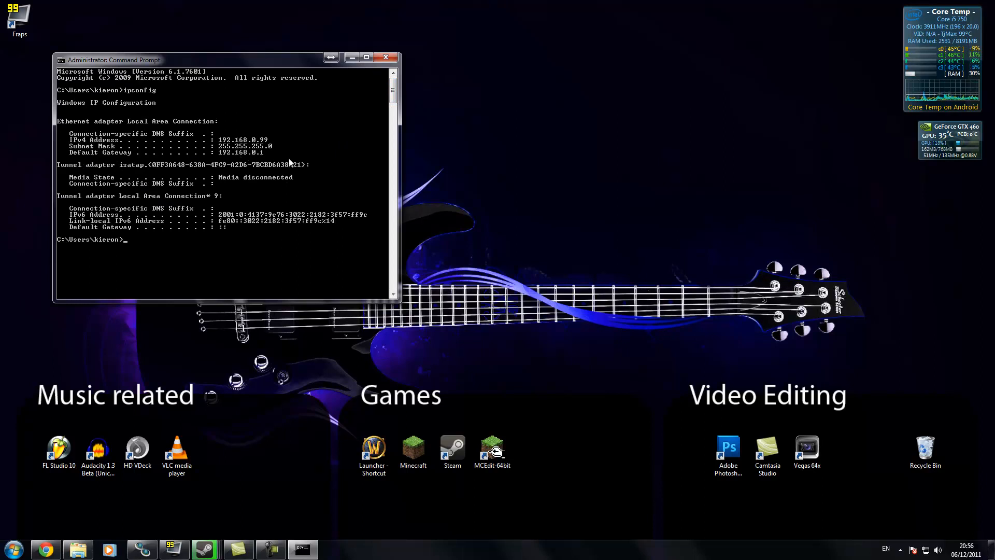